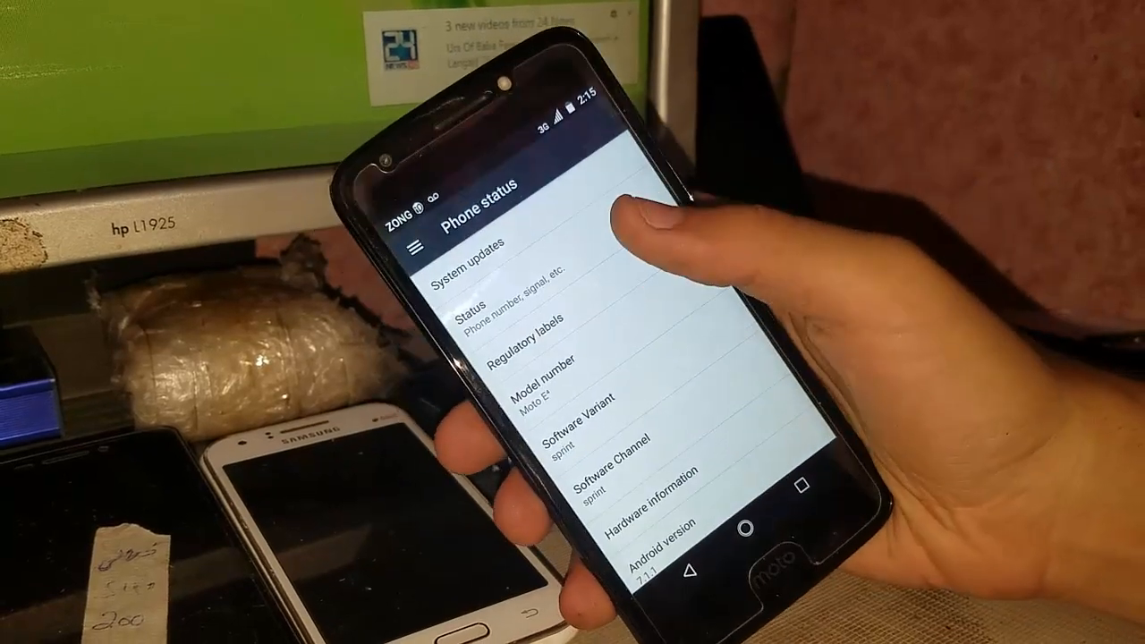
{"action": "scroll", "scroll_direction": "down", "scroll_amount": 3}
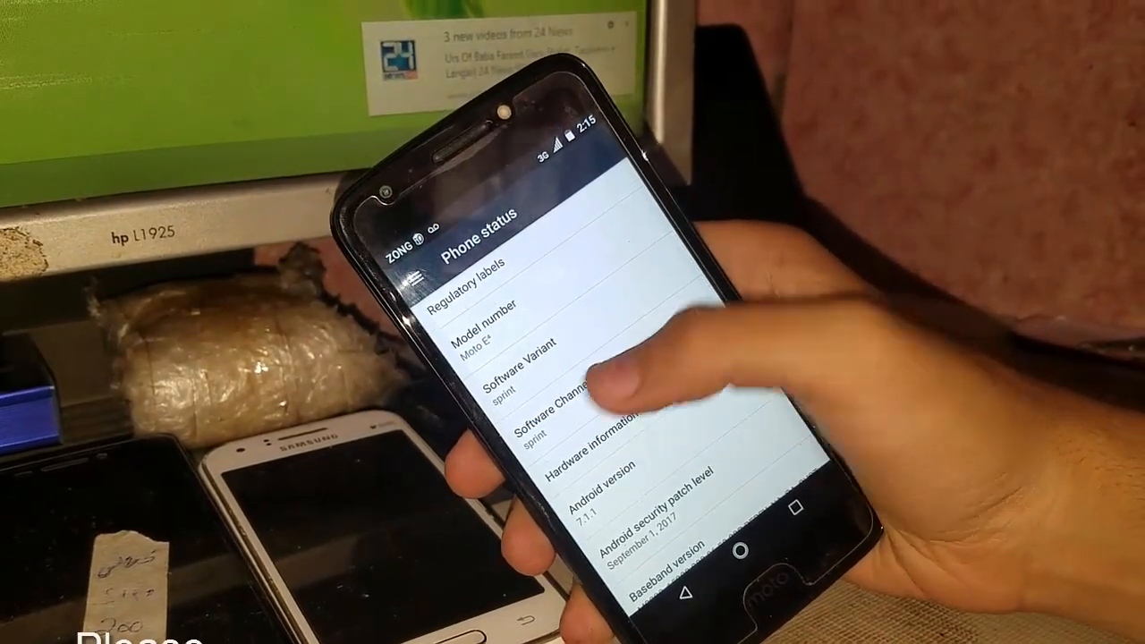